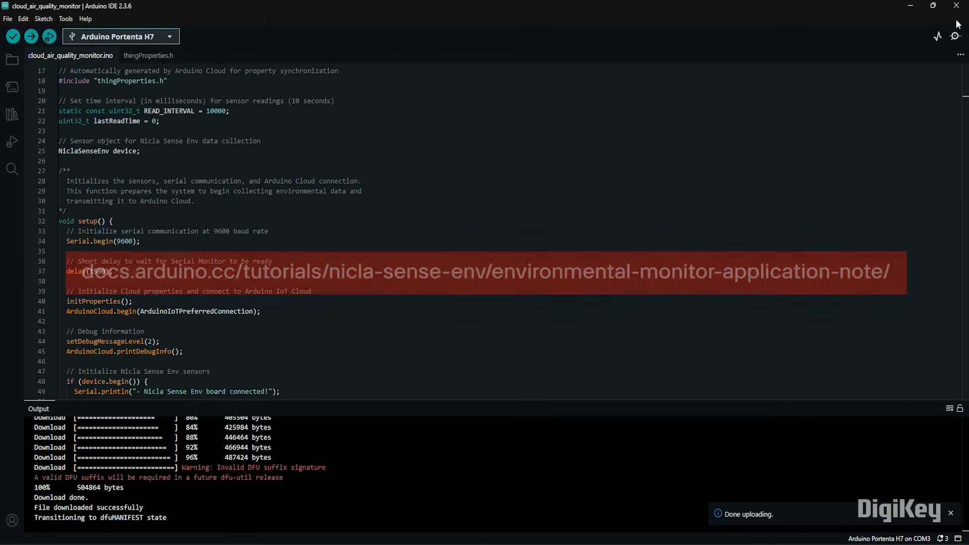
- Open the Serial Monitor to view Nicla Sense Env readings and IoT Cloud connection messages
{"action": "left_click", "coordinate": [938, 36]}
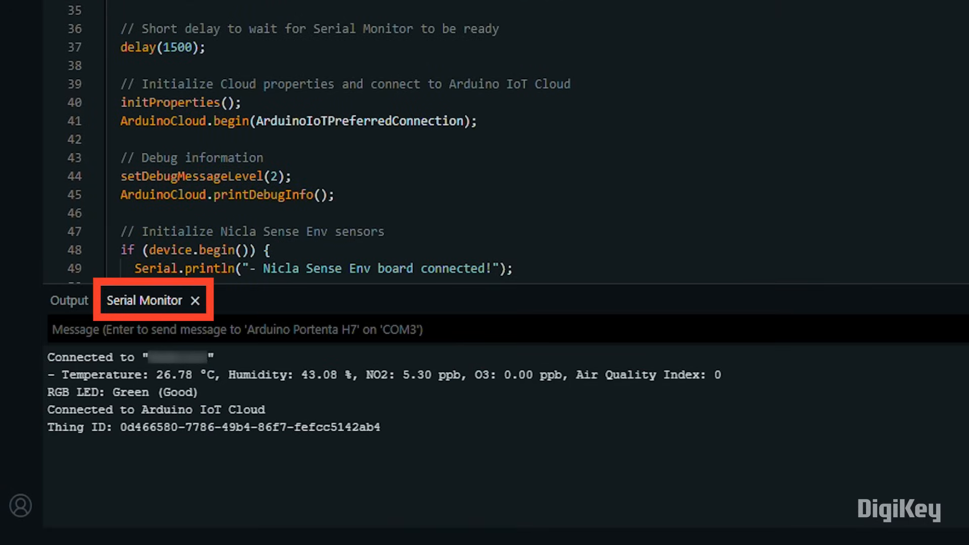